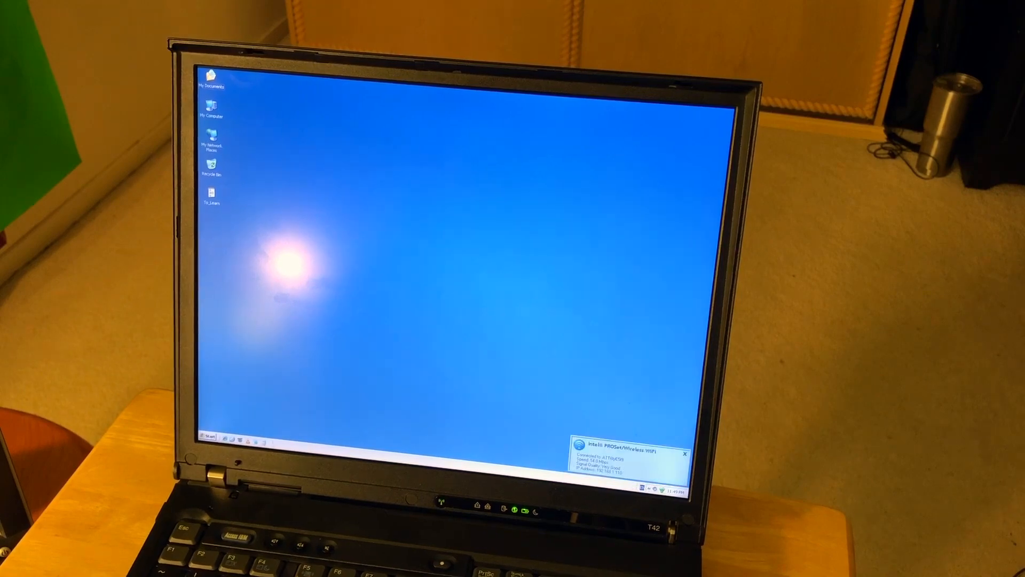
# Step: Open and dismiss the Start menu, close the performance monitor, then reopen the Start menu
pyautogui.click(204, 437)
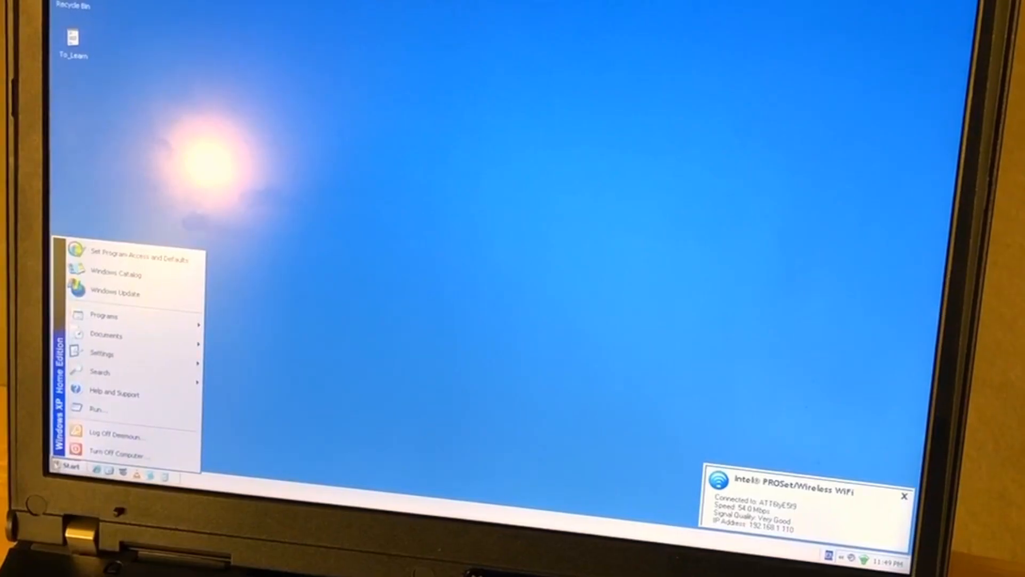
pyautogui.click(105, 316)
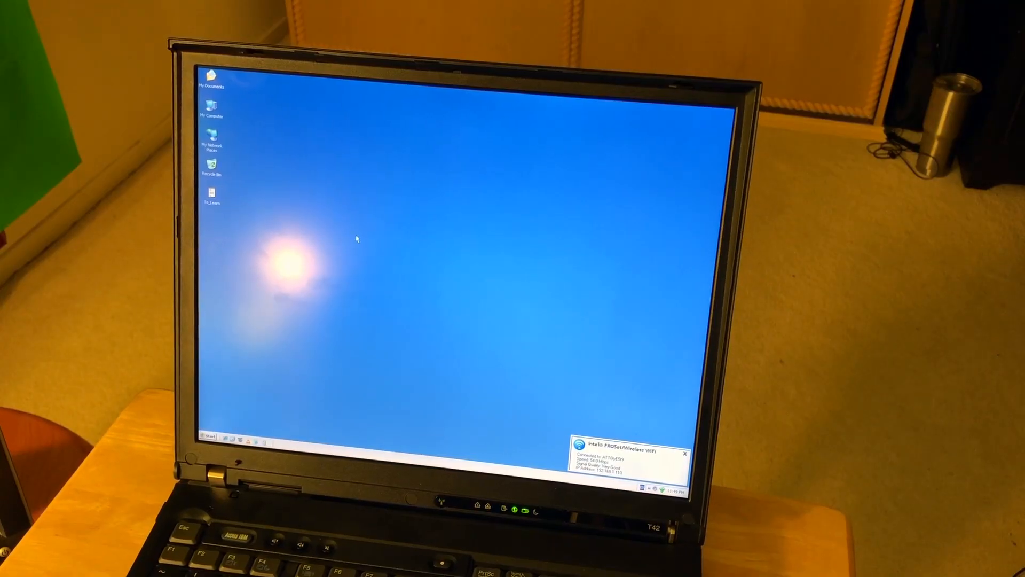
pyautogui.moveTo(378, 244)
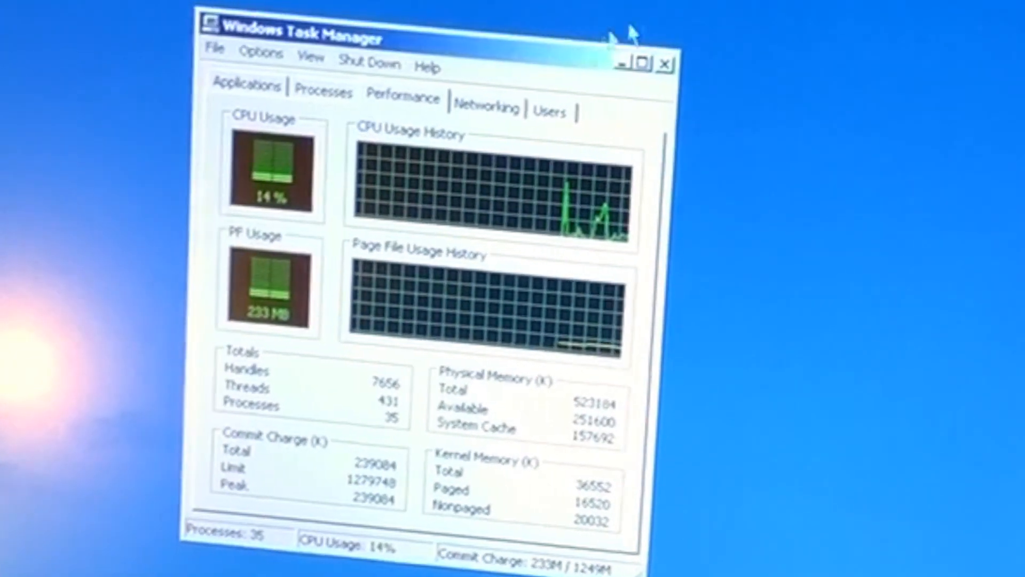
pyautogui.click(666, 62)
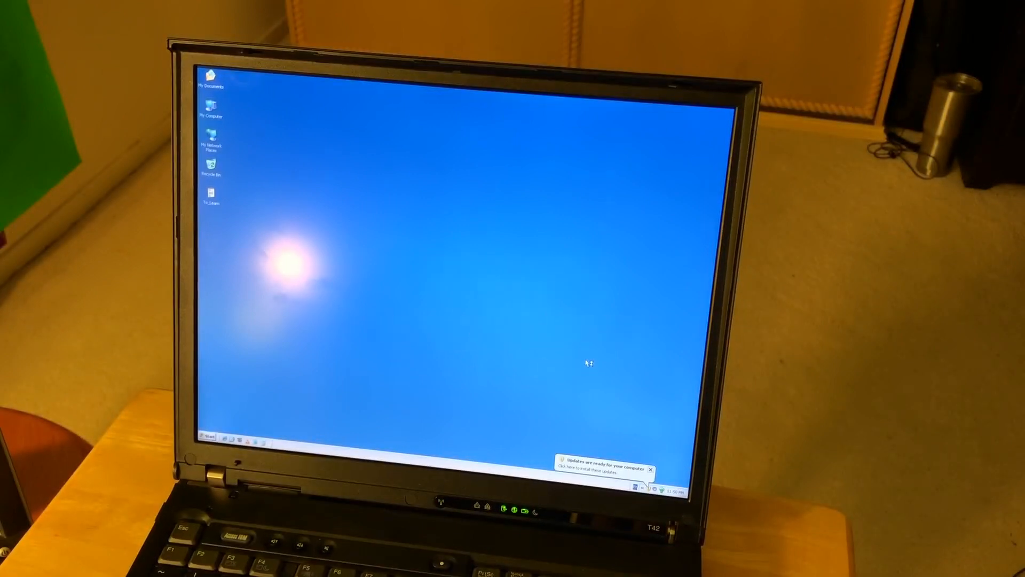
pyautogui.click(650, 469)
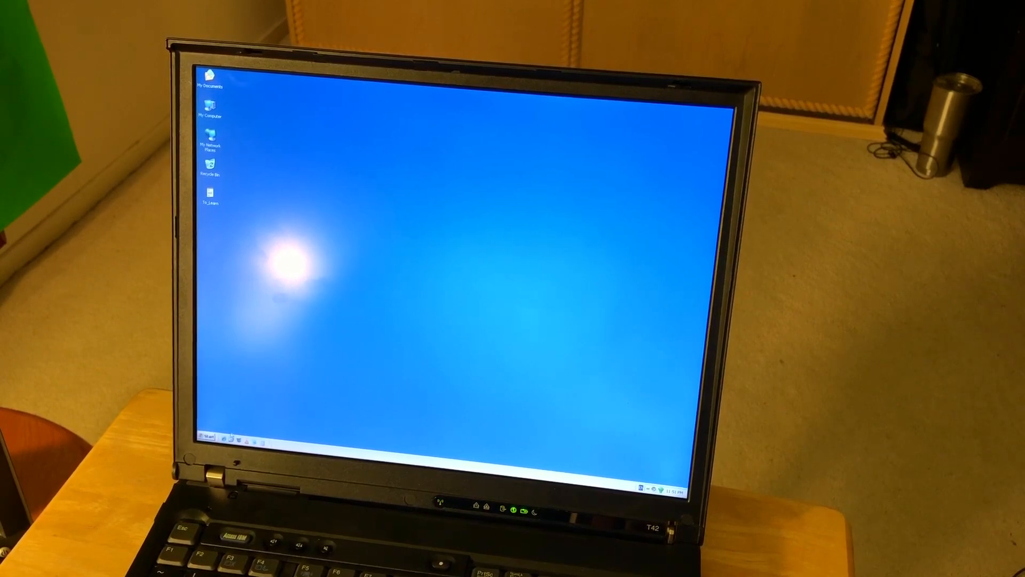
pyautogui.moveTo(229, 442)
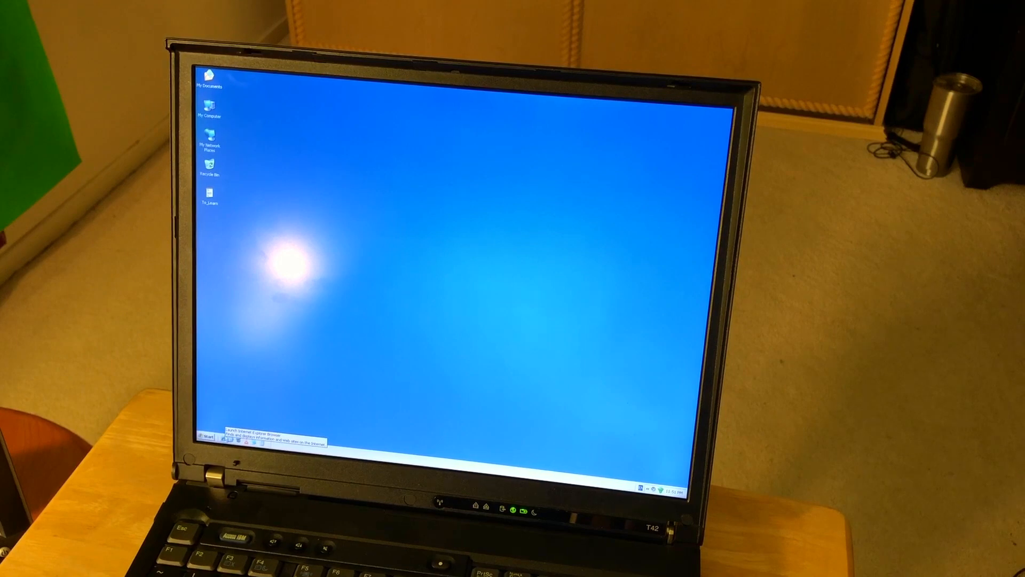
pyautogui.click(208, 437)
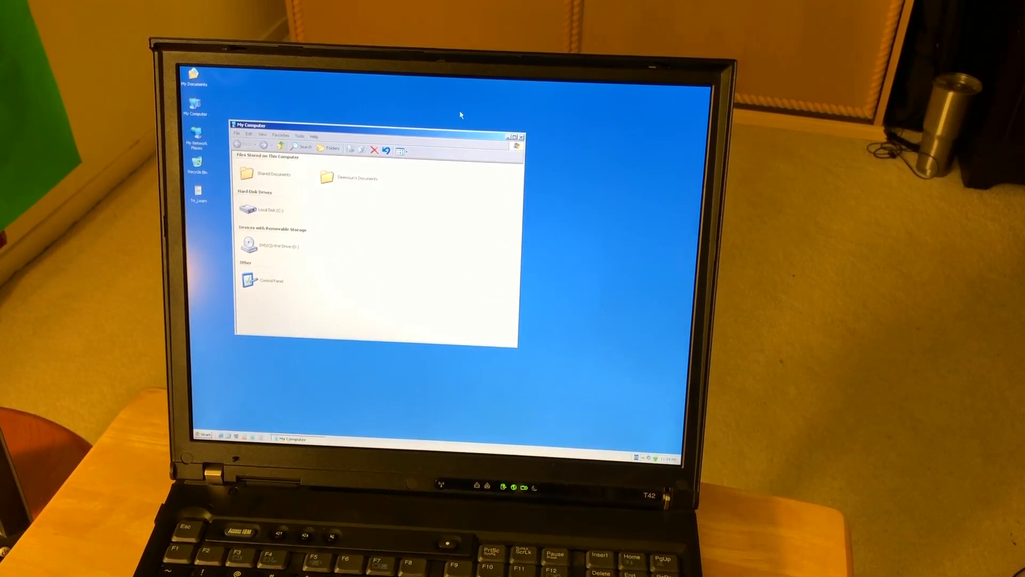
pyautogui.click(521, 136)
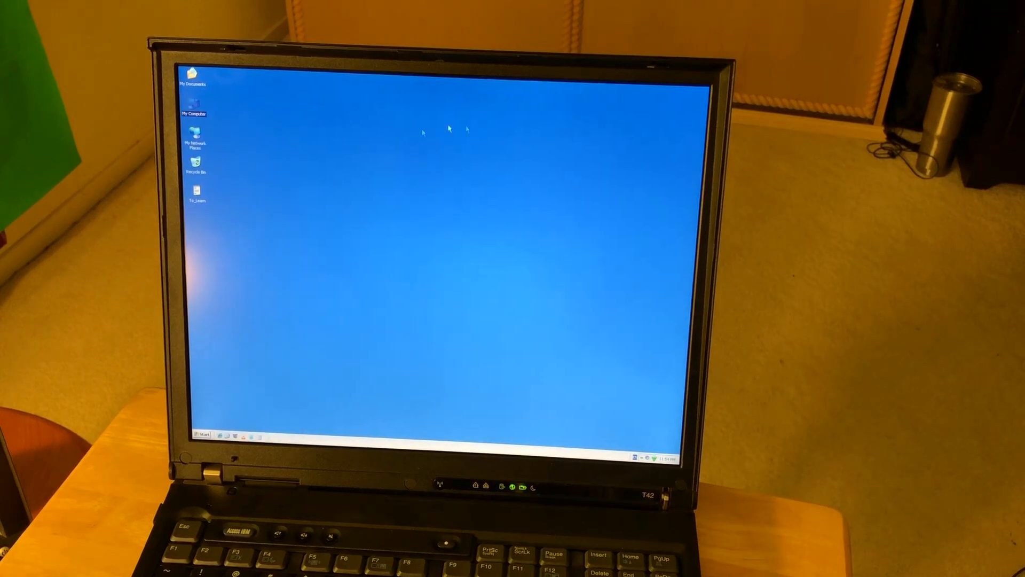
pyautogui.click(193, 103)
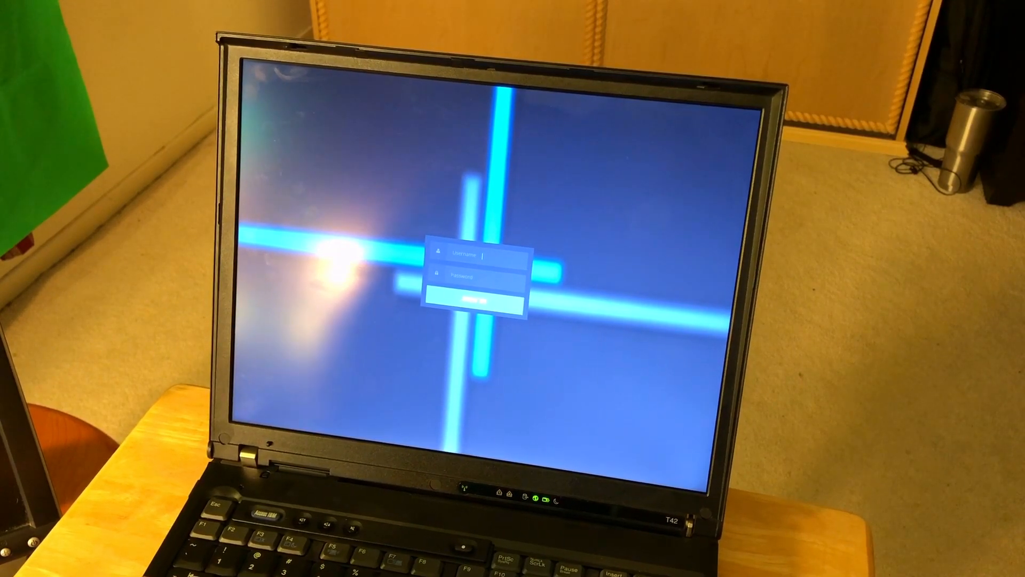
# Step: Sign in to the antiX desktop session and open the application menu
pyautogui.click(476, 301)
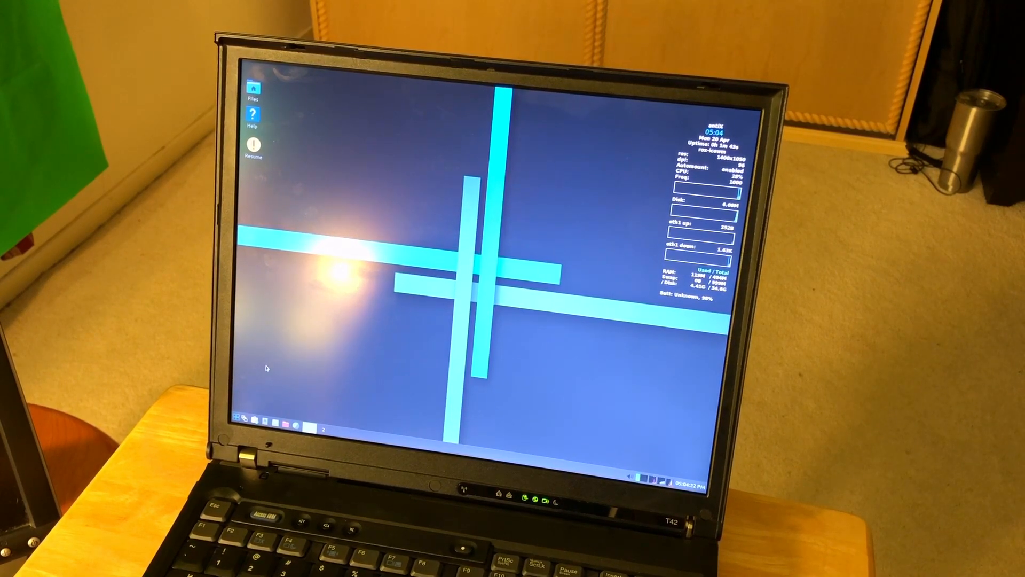
pyautogui.click(235, 417)
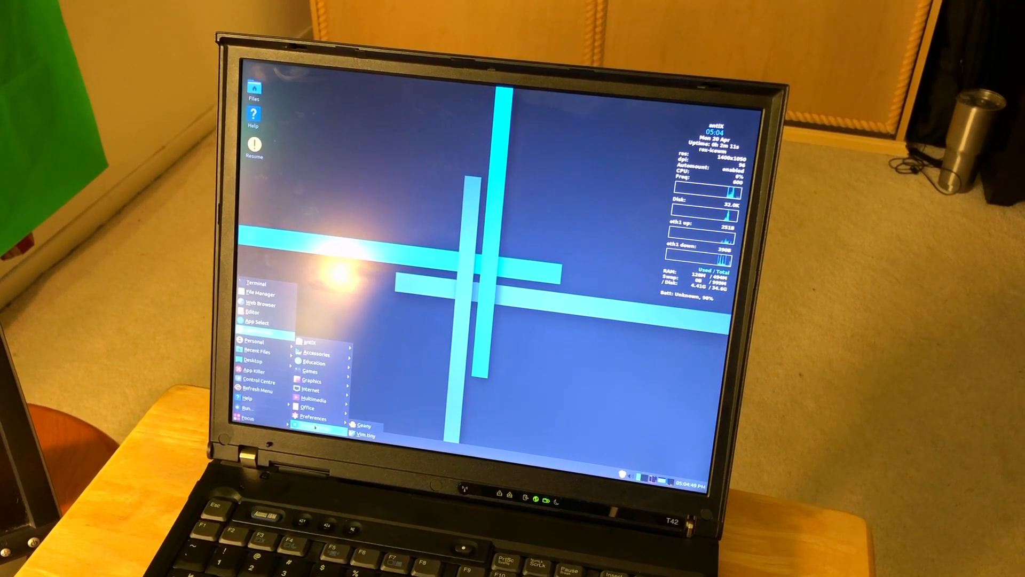
pyautogui.moveTo(313, 341)
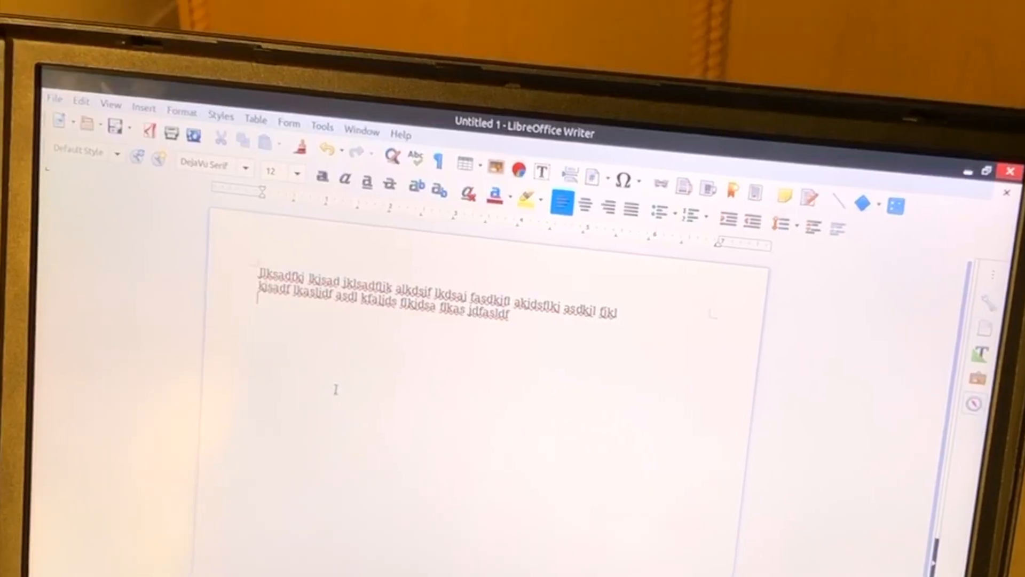
# Step: Type the random test text 'lkasdfsal kjd' into the Writer document
pyautogui.write('lkasdfsal kjd')
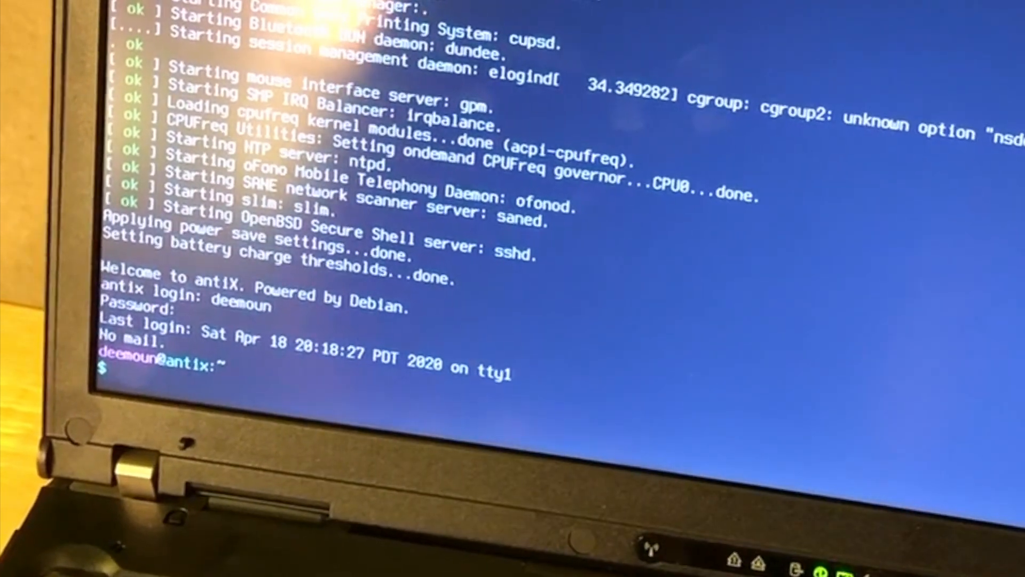
# Step: Enter the htop command at the console shell prompt
pyautogui.write('htop')
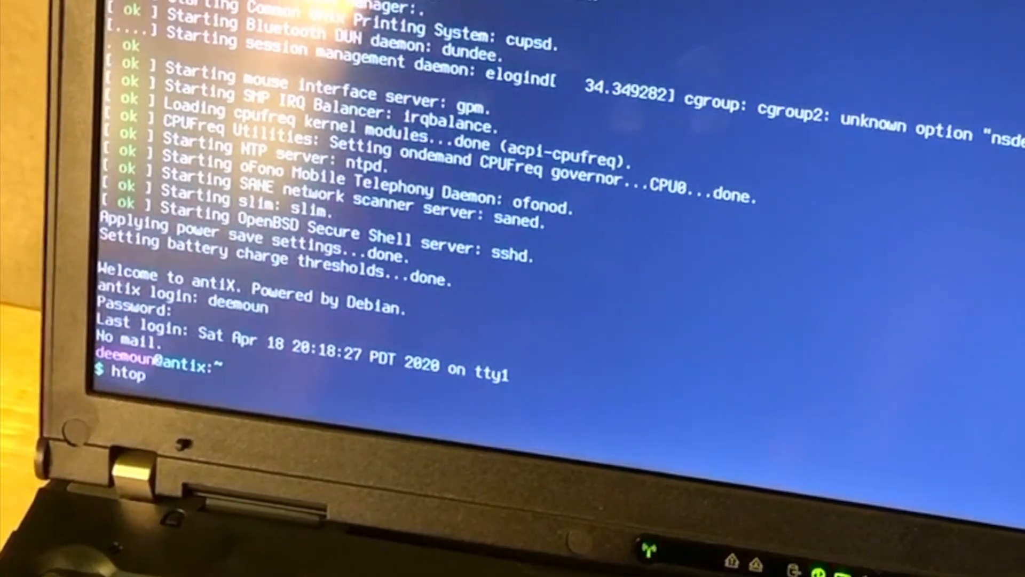